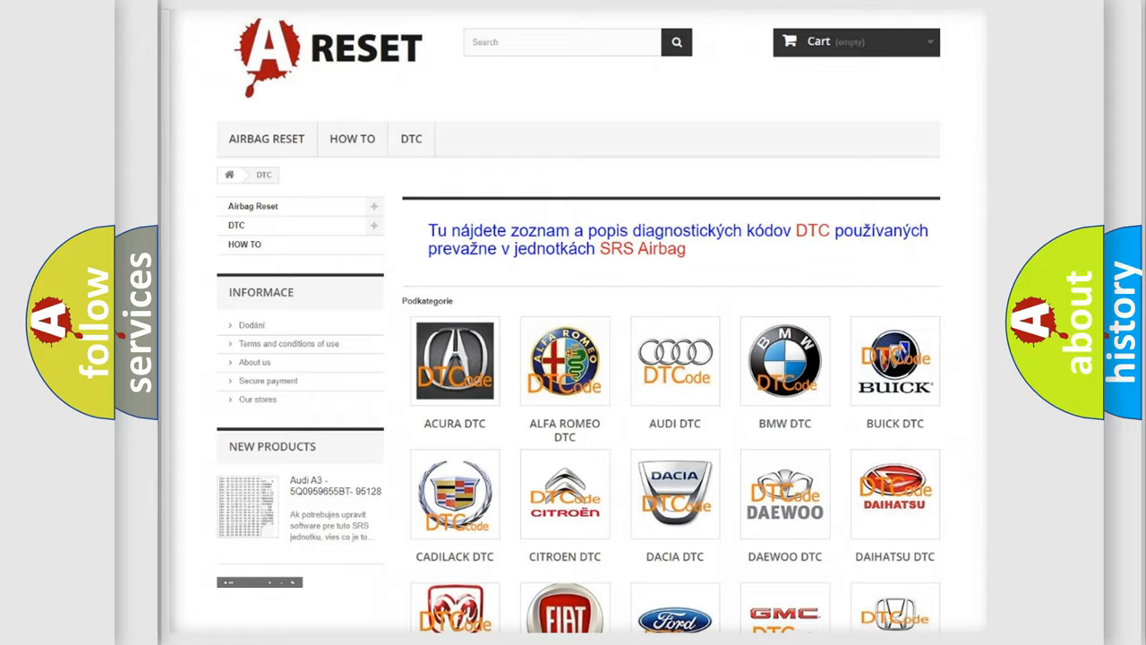
- Open the FIAT DTC listing and browse its trouble codes such as B000111 and B1B01
scroll(down, 3)
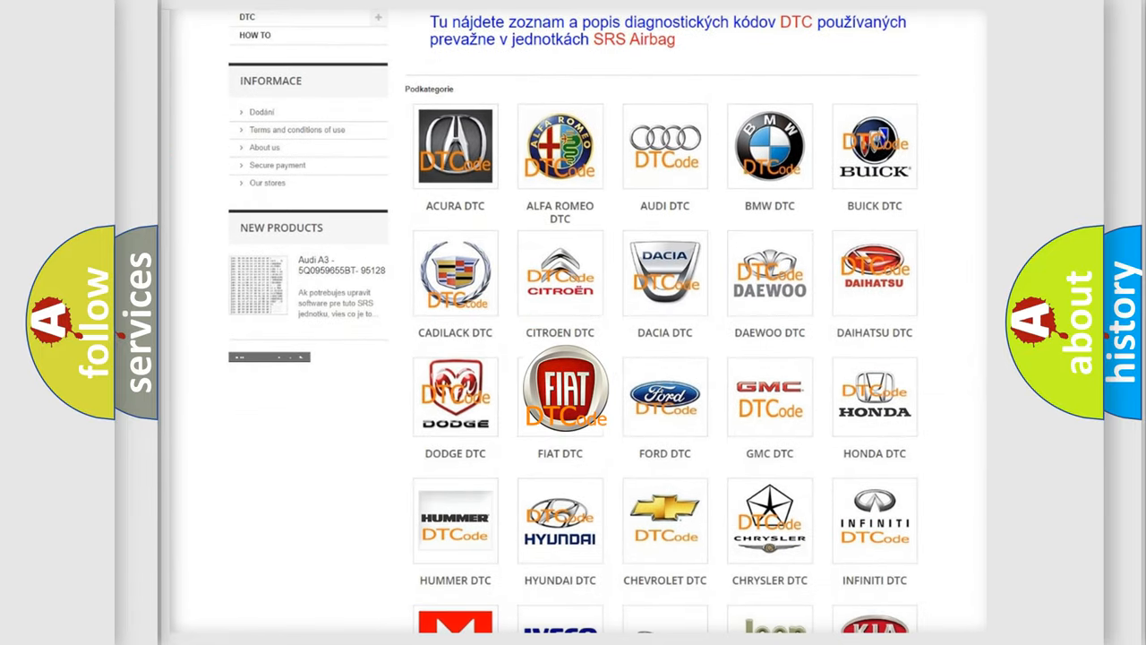
click(559, 390)
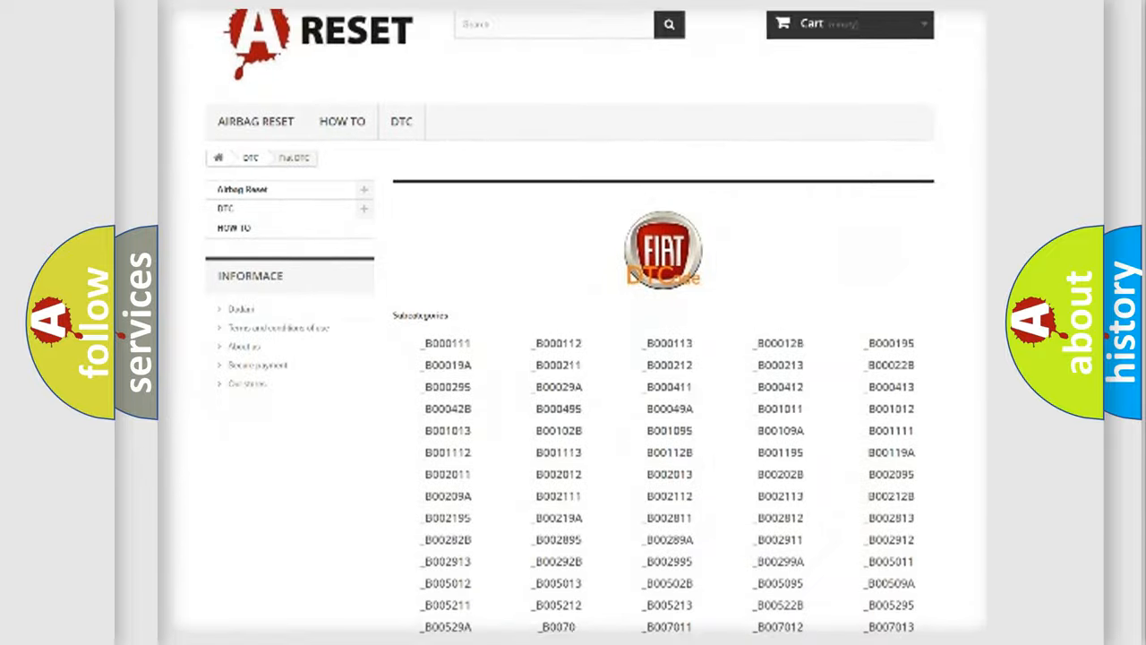
scroll(down, 3)
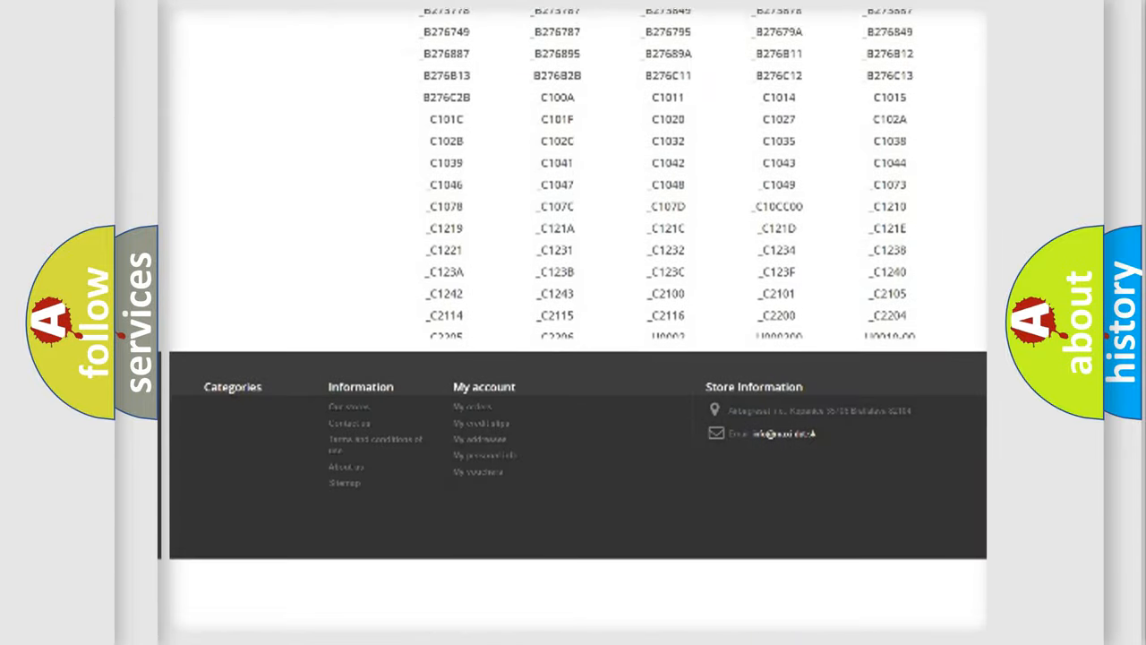
scroll(down, 3)
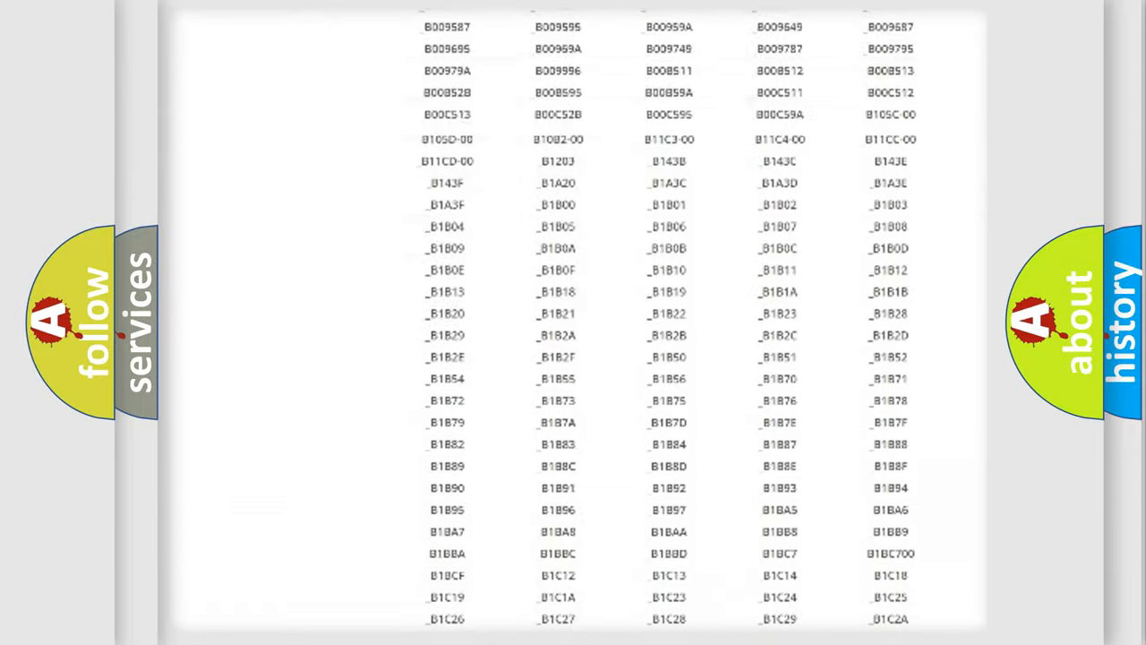